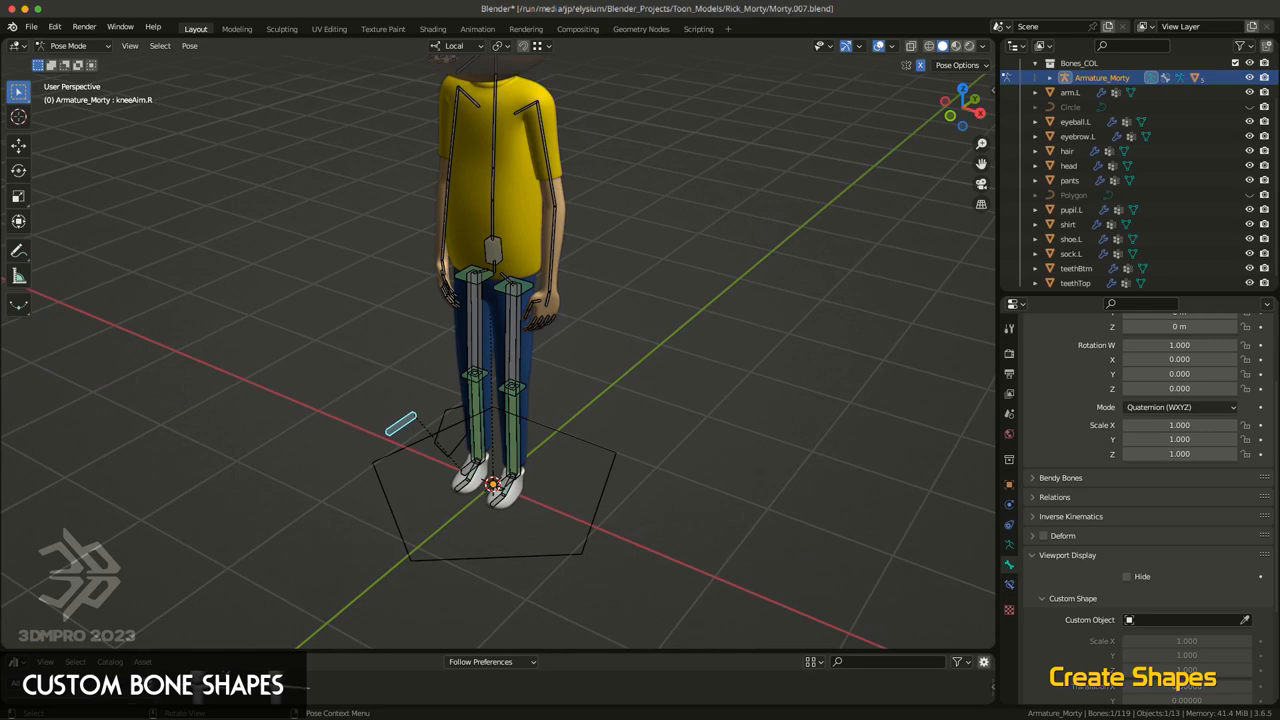
mouse_move(631, 522)
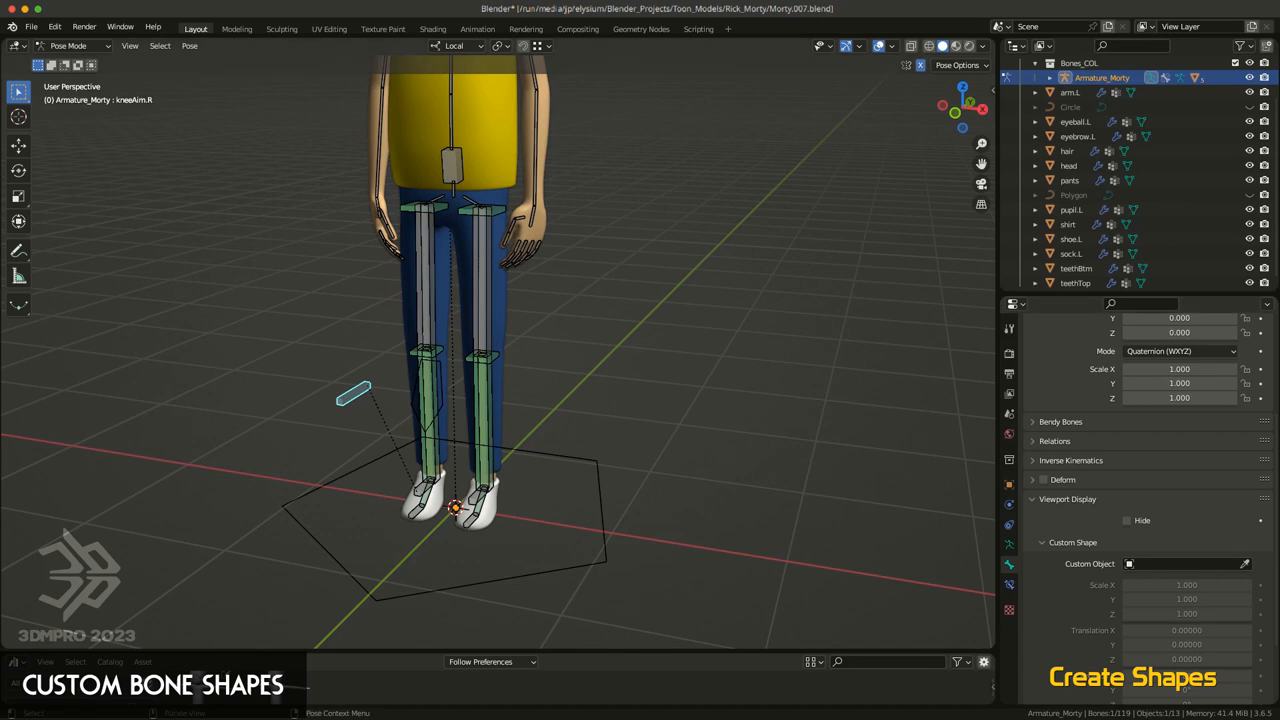
Switch Morty's armature from Pose Mode back to Object Mode
left_click(67, 46)
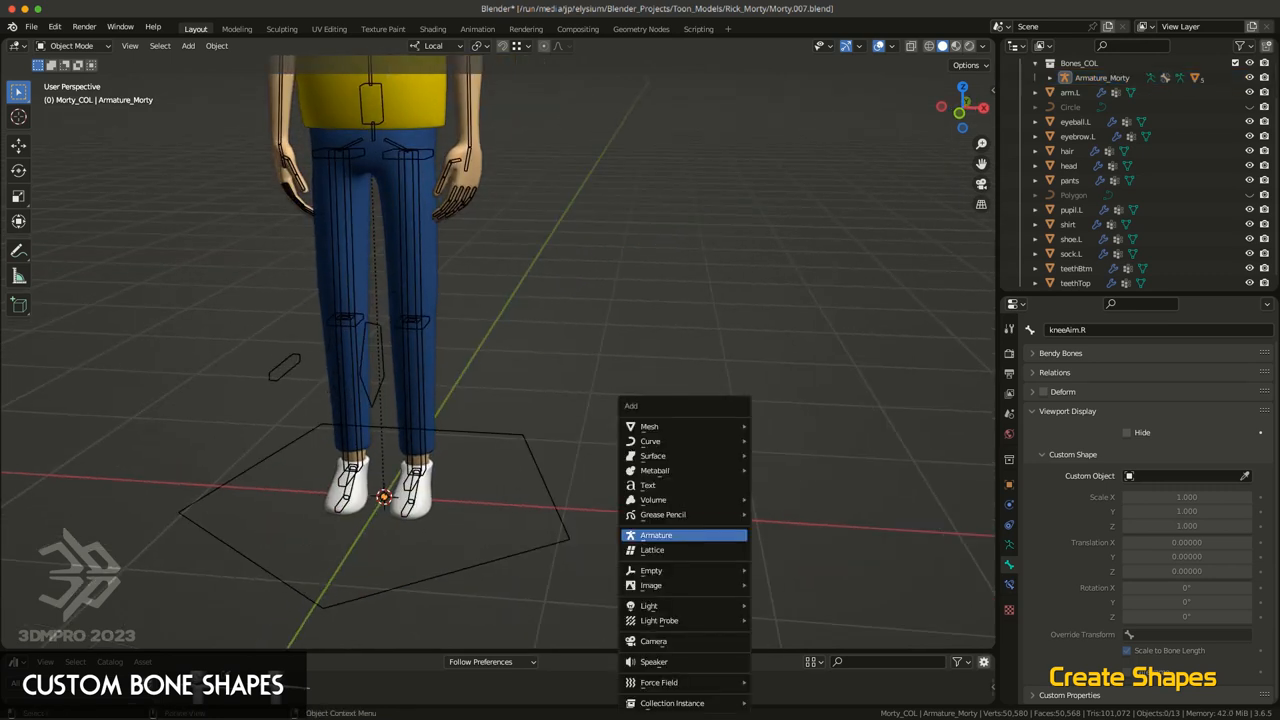
mouse_move(650, 441)
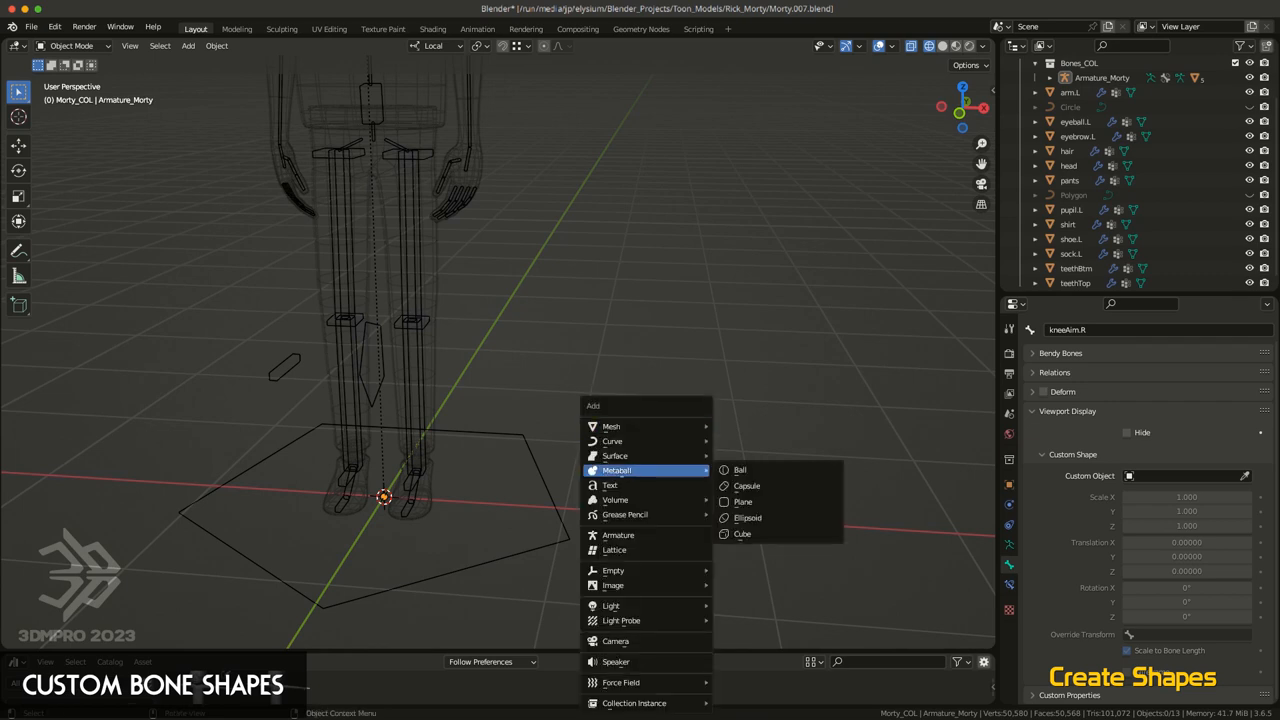
mouse_move(612, 441)
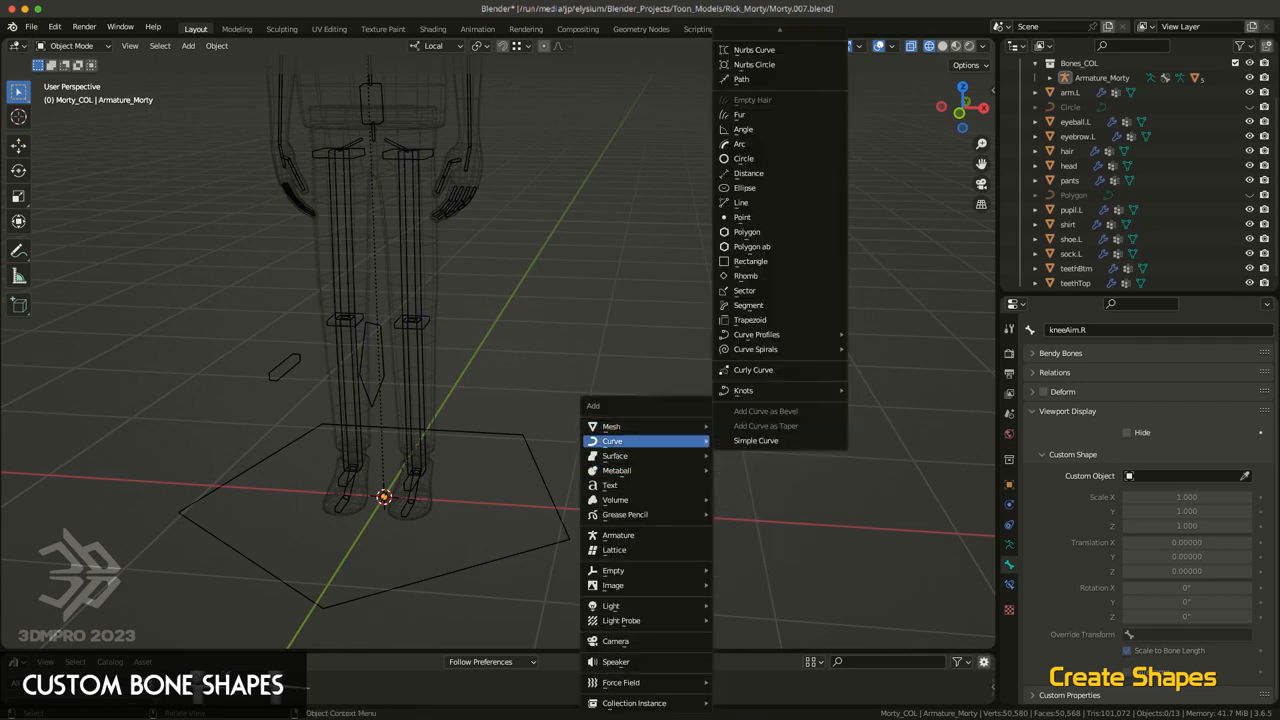
mouse_move(751, 261)
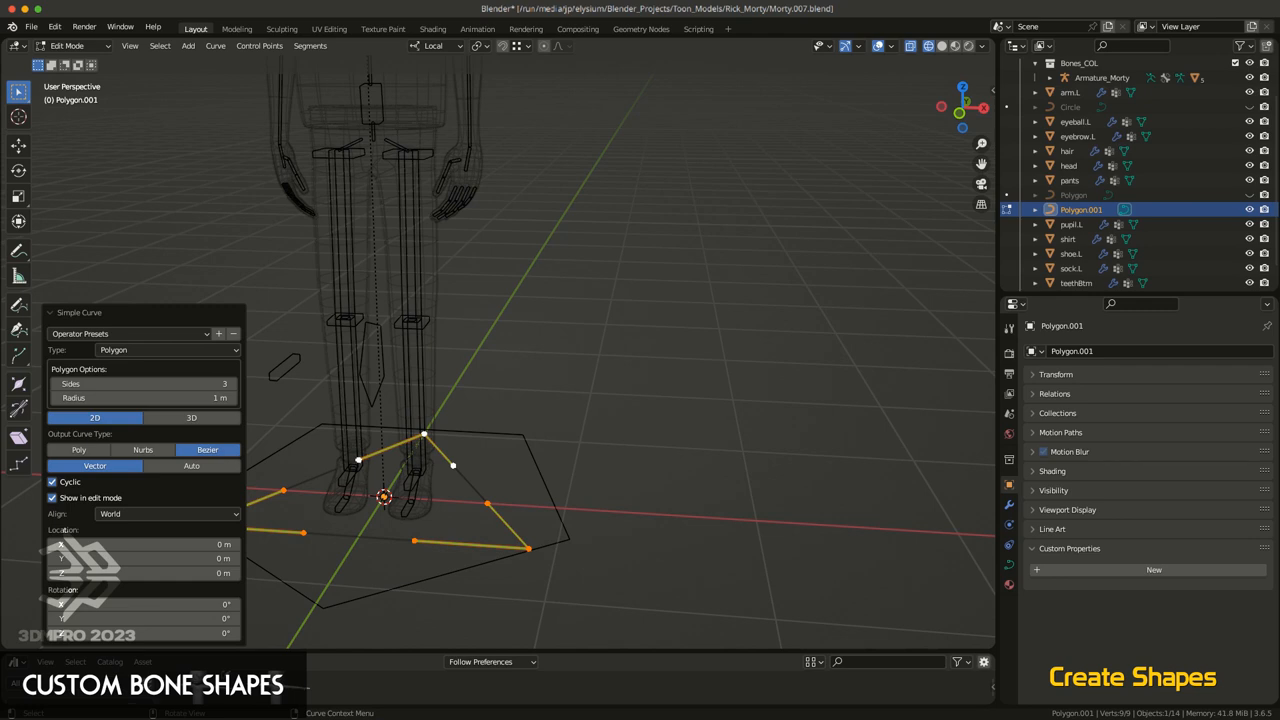
Leave edit mode on the new three-sided Polygon.001 curve
key("Tab")
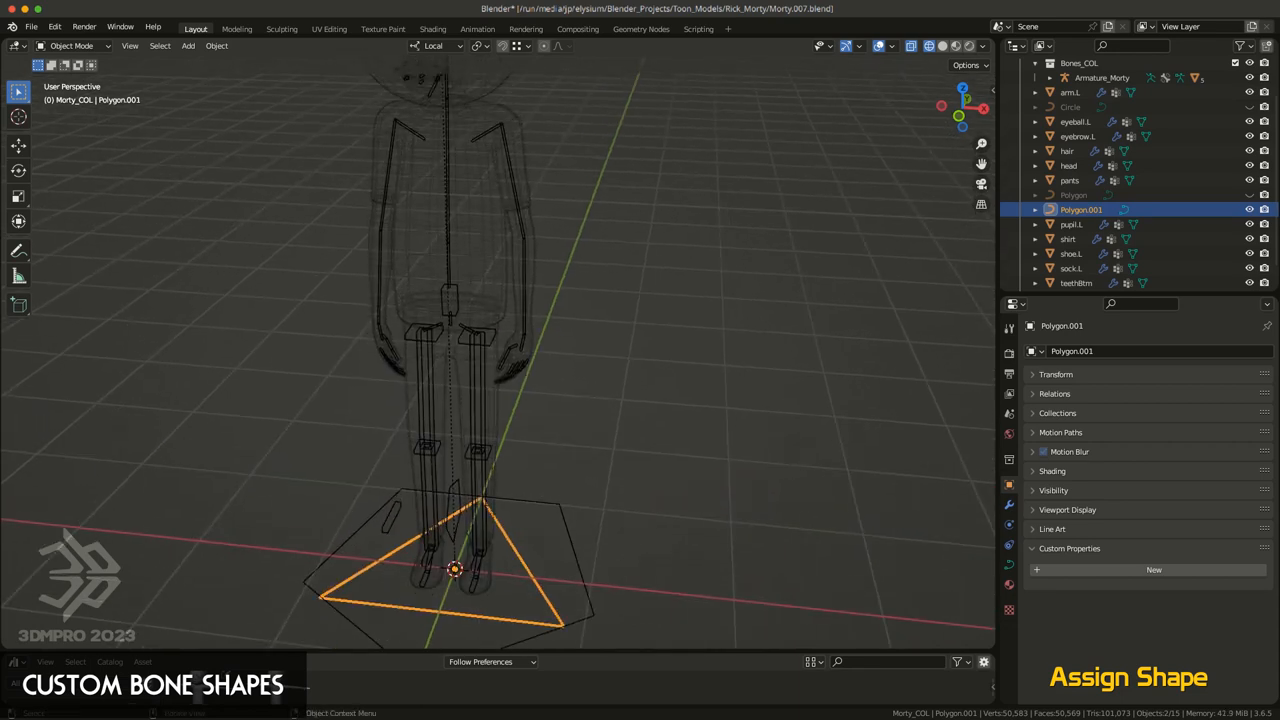
Assign Polygon.001 as palm.L's custom bone shape, then select the triangle curve
left_click(1101, 77)
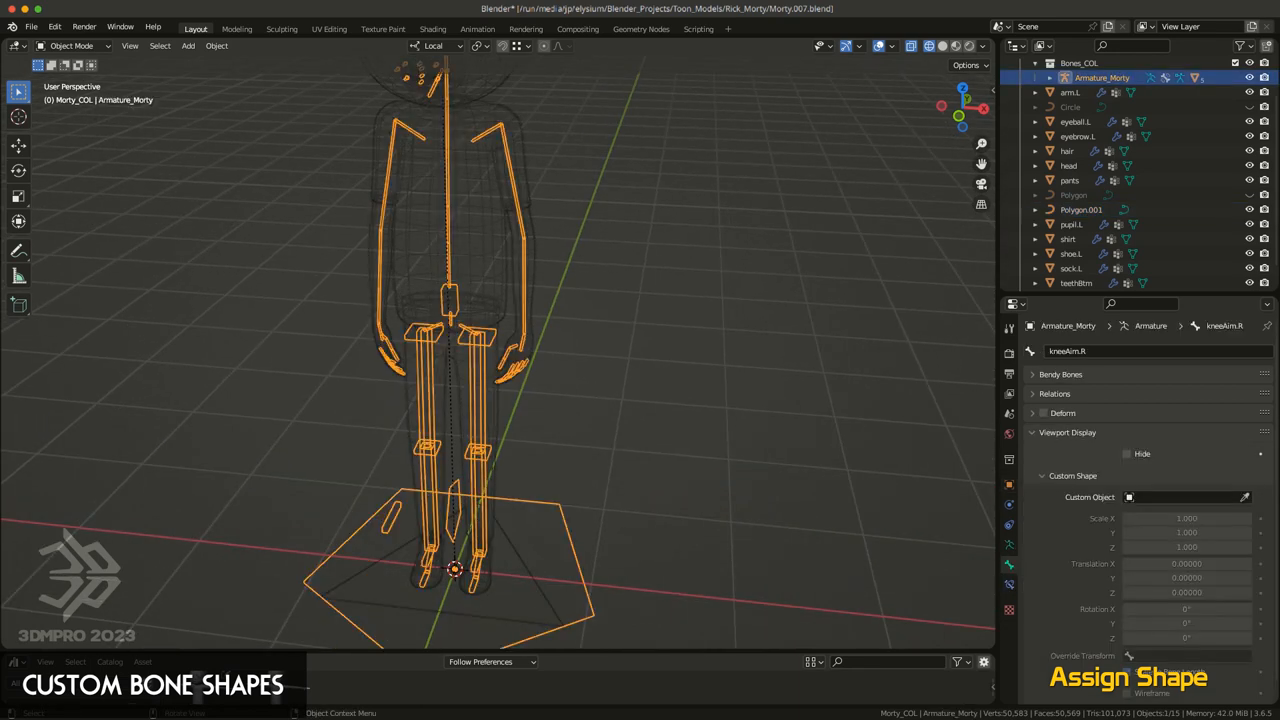
key("Tab")
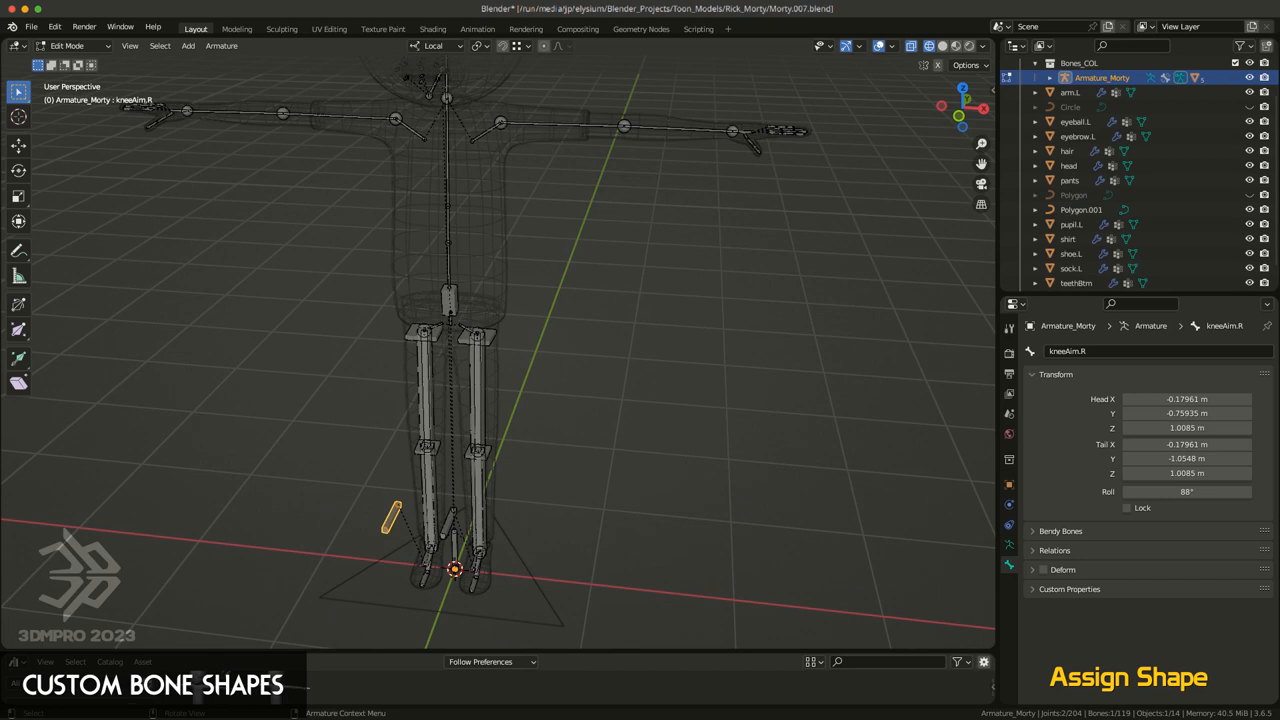
left_click(67, 46)
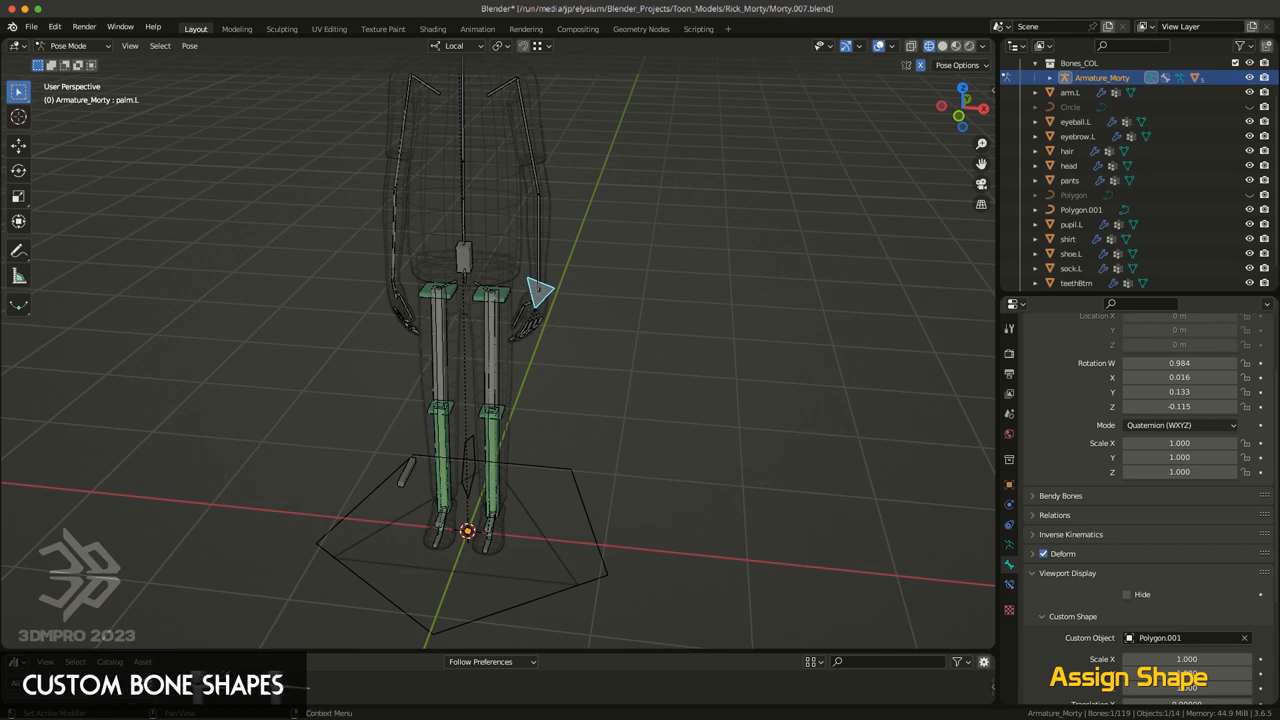
left_click(1185, 637)
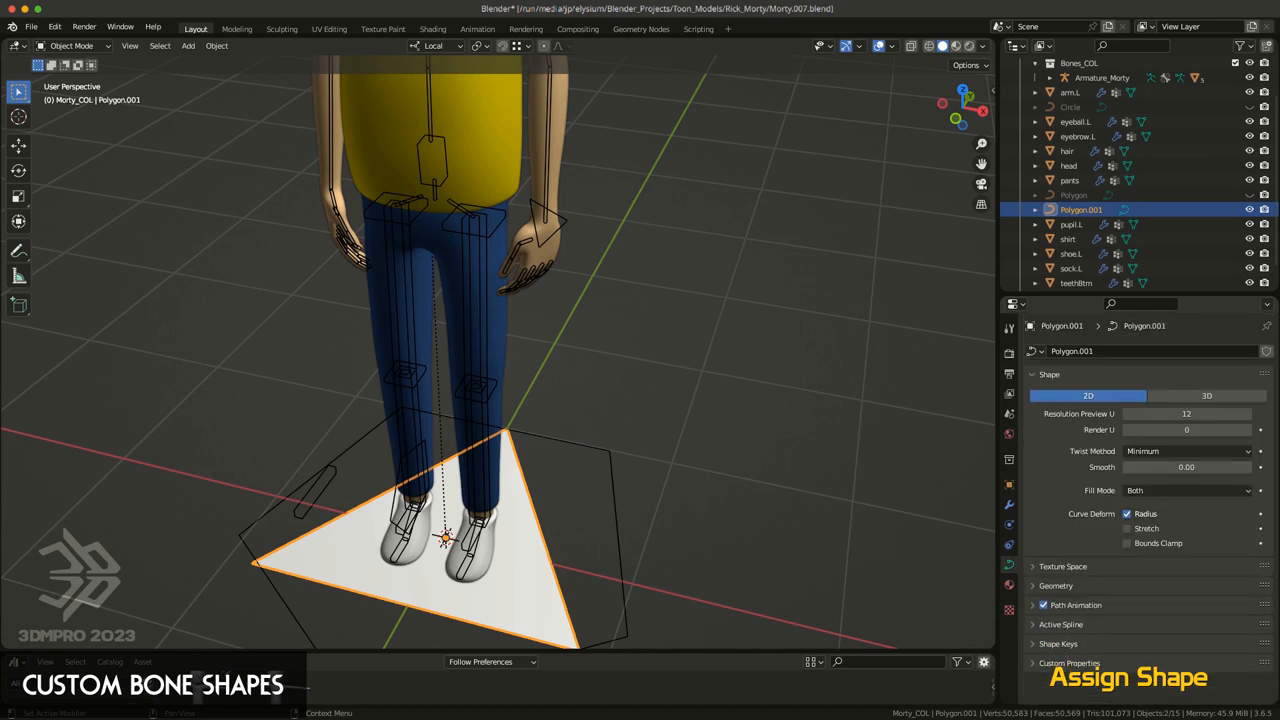
Set Polygon.001's Fill Mode to None, then reselect Armature_Morty
left_click(1062, 566)
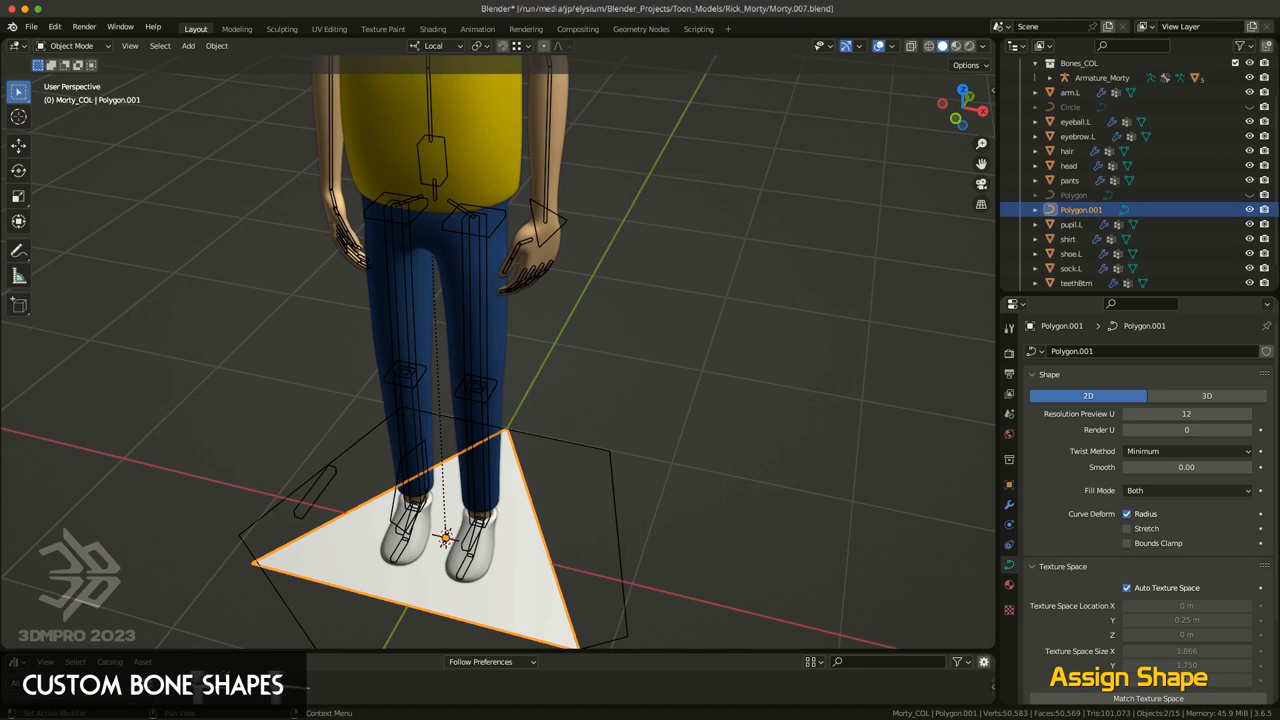
left_click(1034, 566)
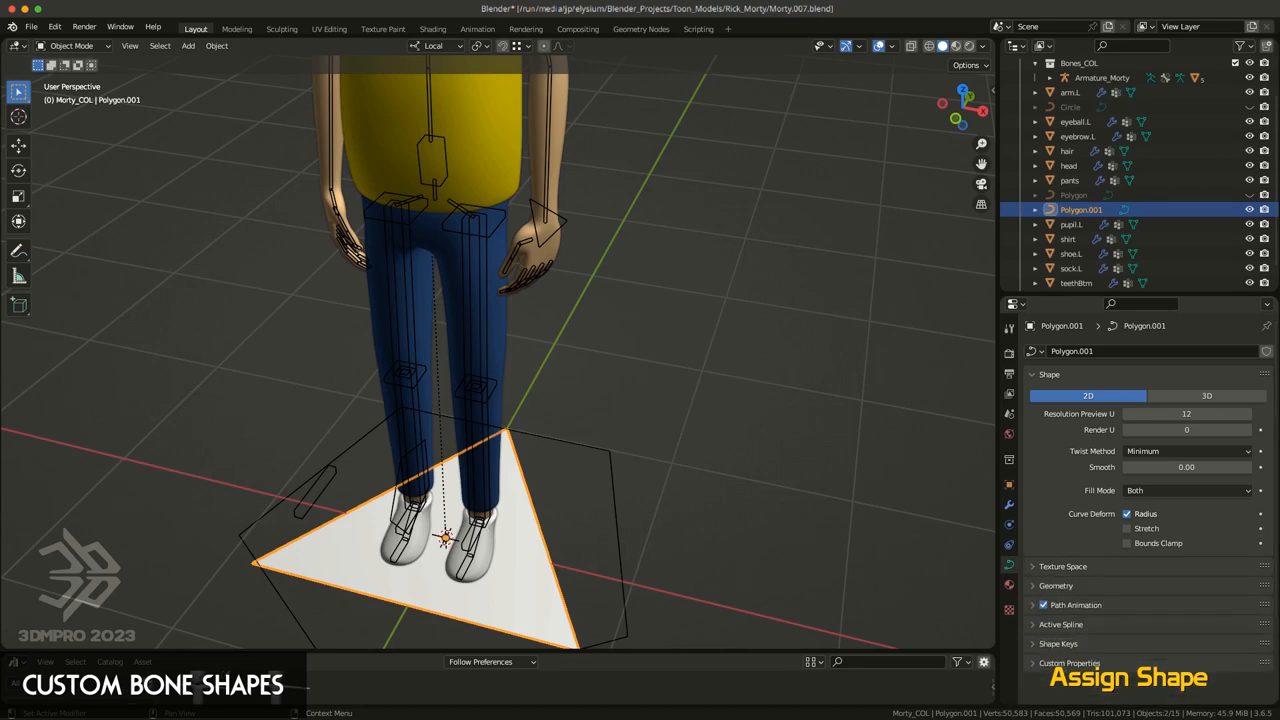
left_click(1187, 490)
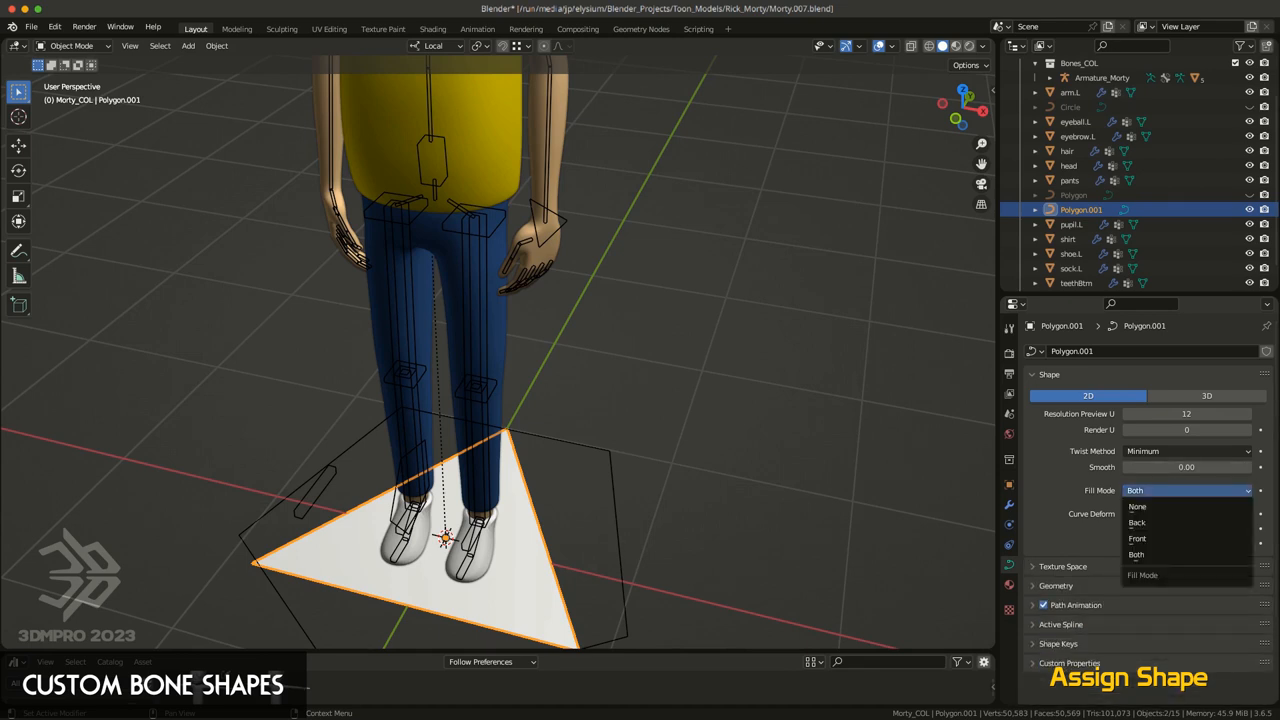
left_click(1137, 506)
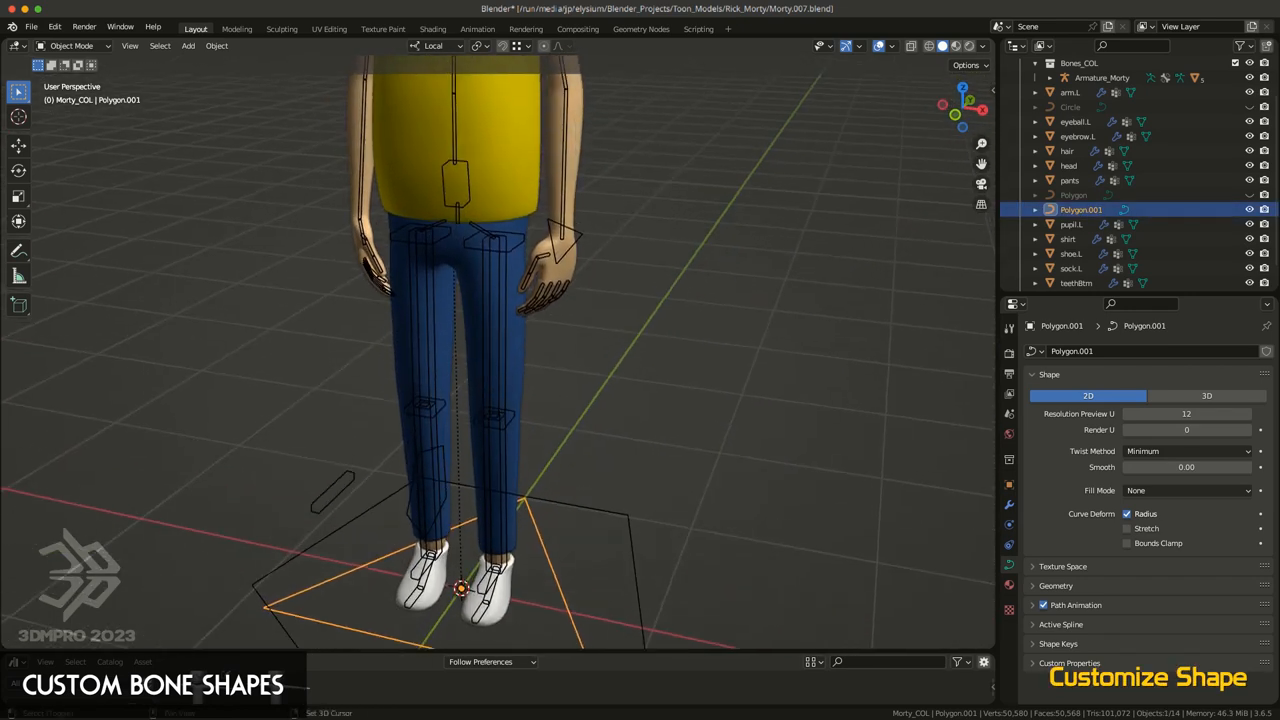
left_click(1101, 77)
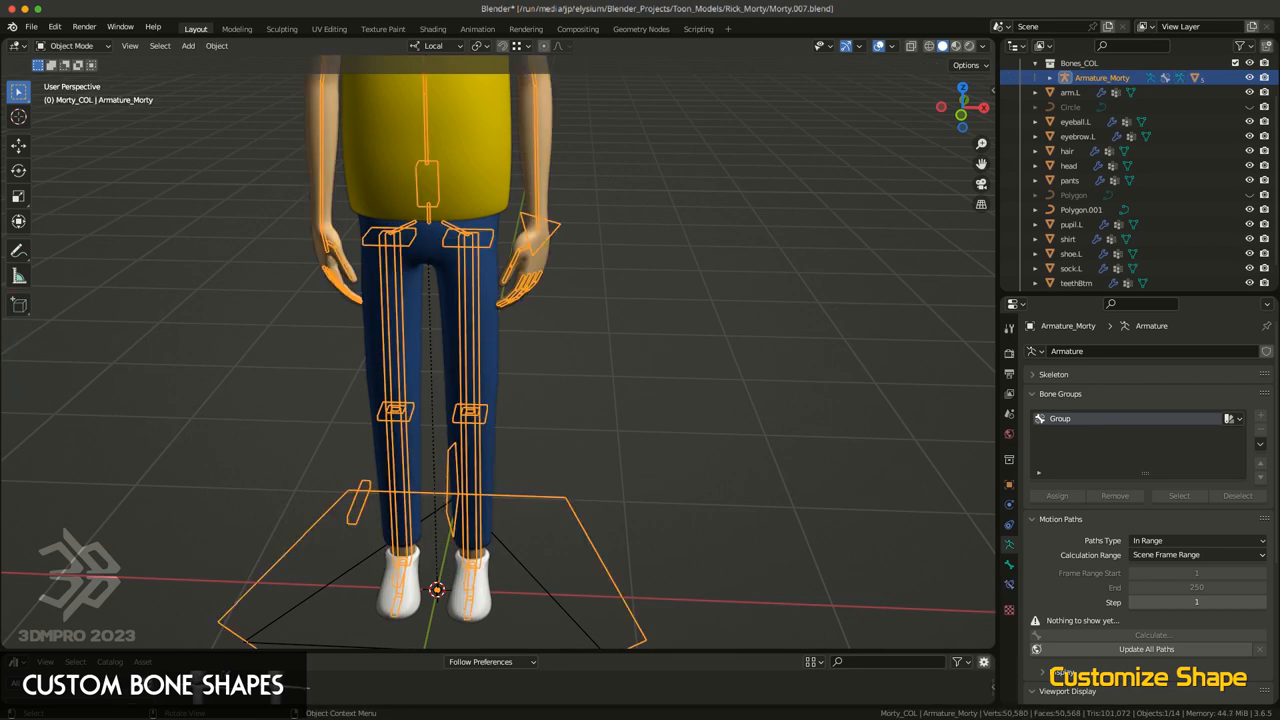
Give palm.L's custom shape X rotation 90 and scale 2.000 in Pose Mode
left_click(70, 46)
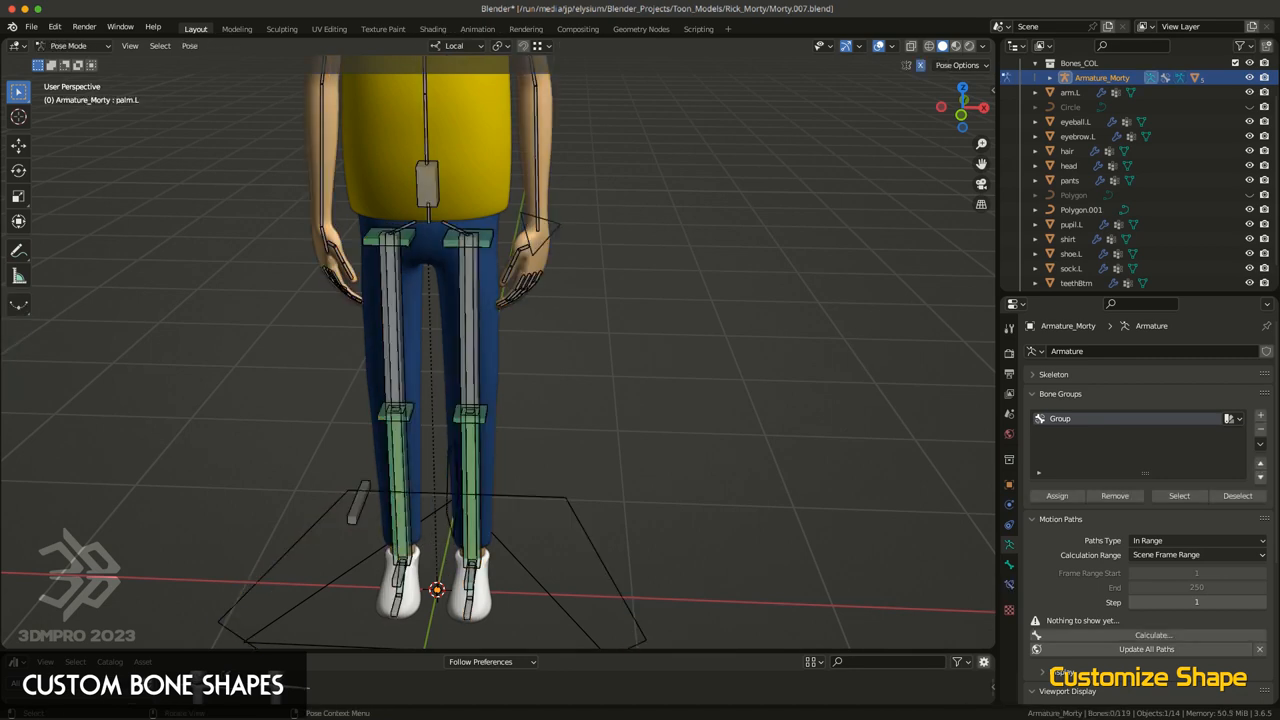
left_click(540, 235)
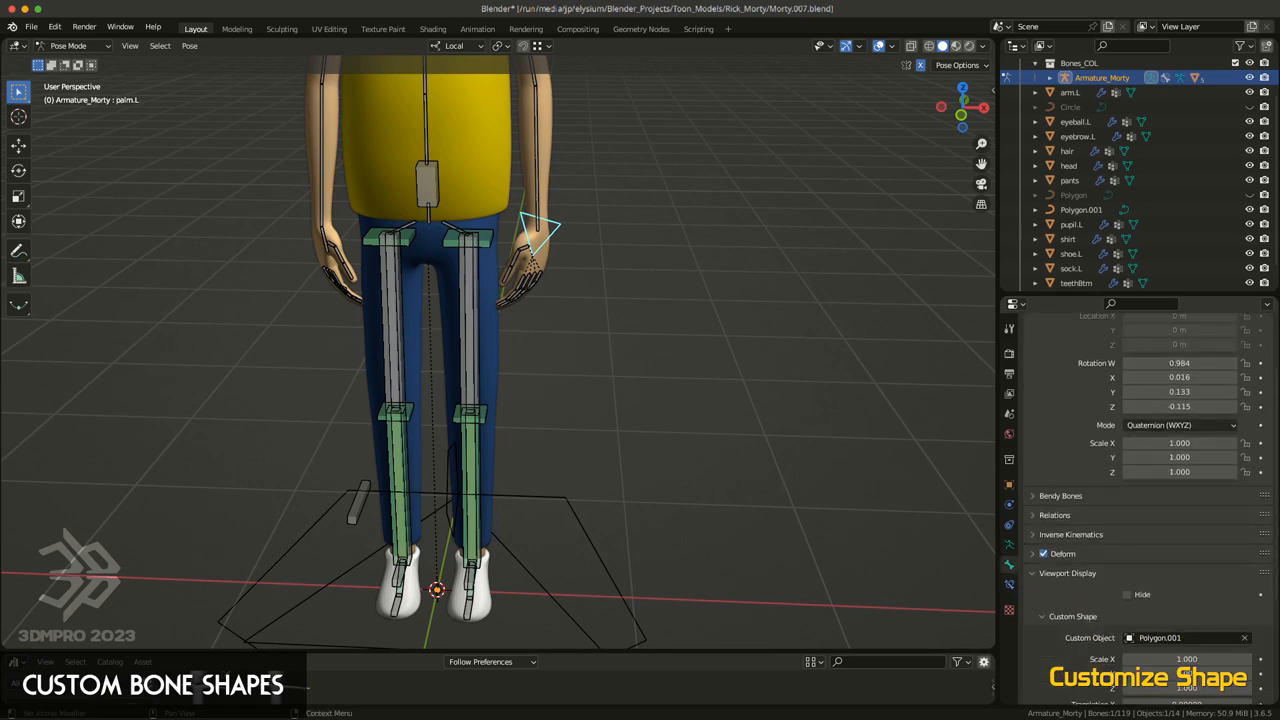
scroll("down", 3)
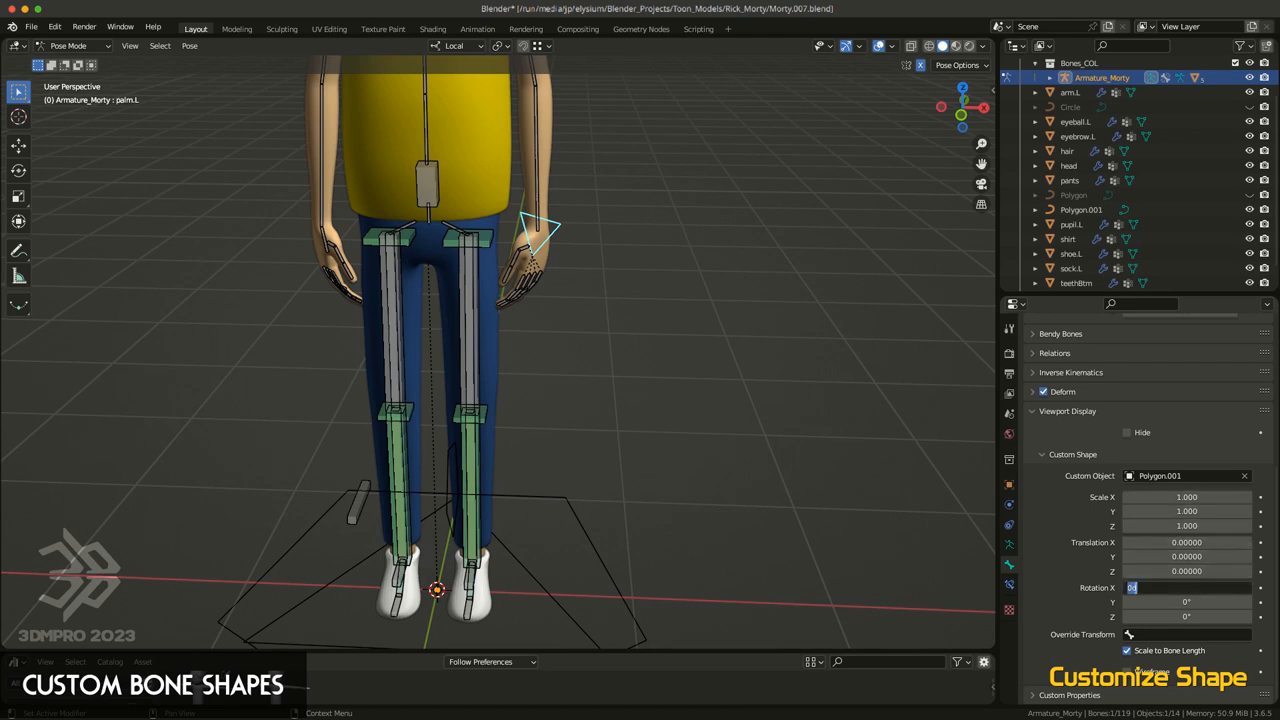
type("90°")
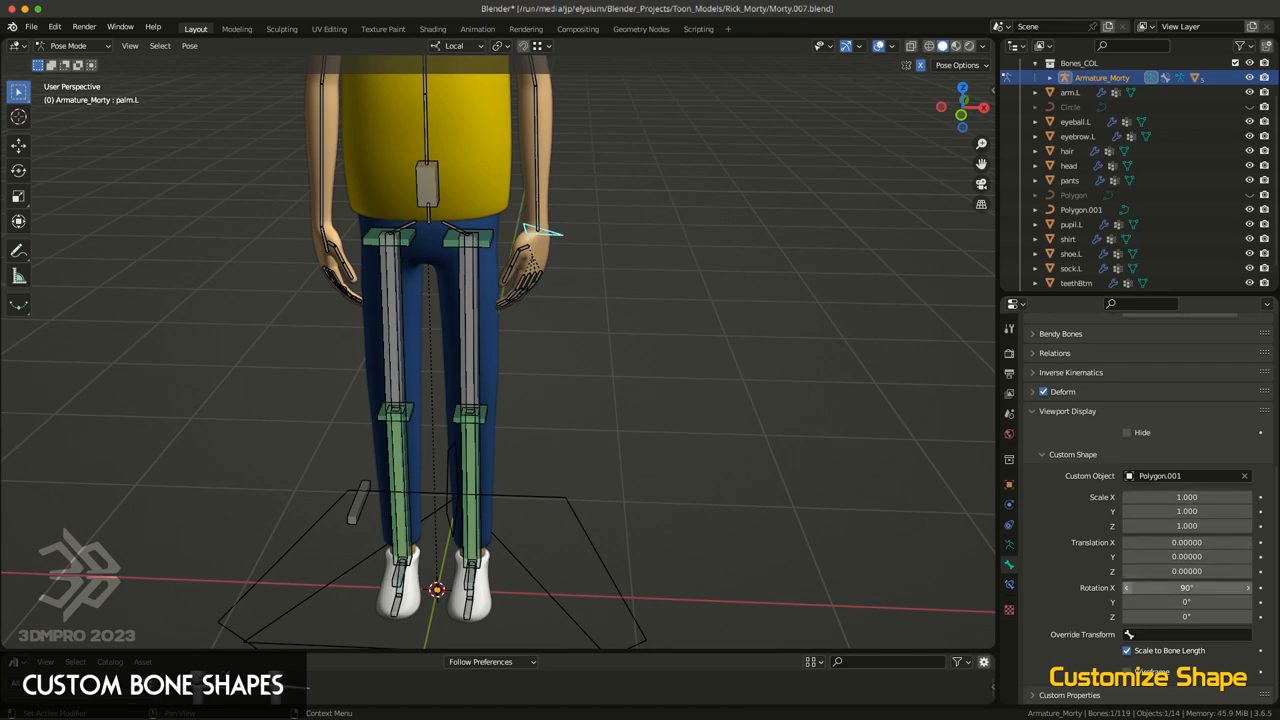
left_click_drag(500, 350, 500, 250)
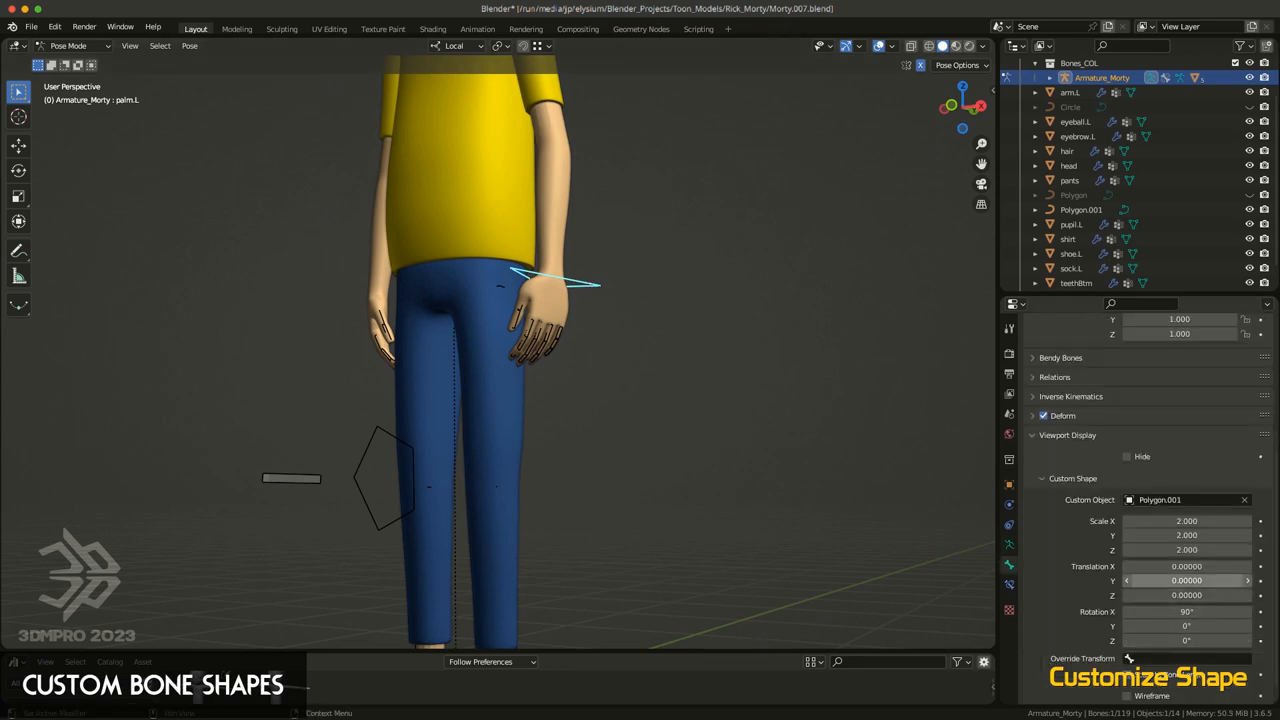
left_click_drag(1187, 566, 1150, 566)
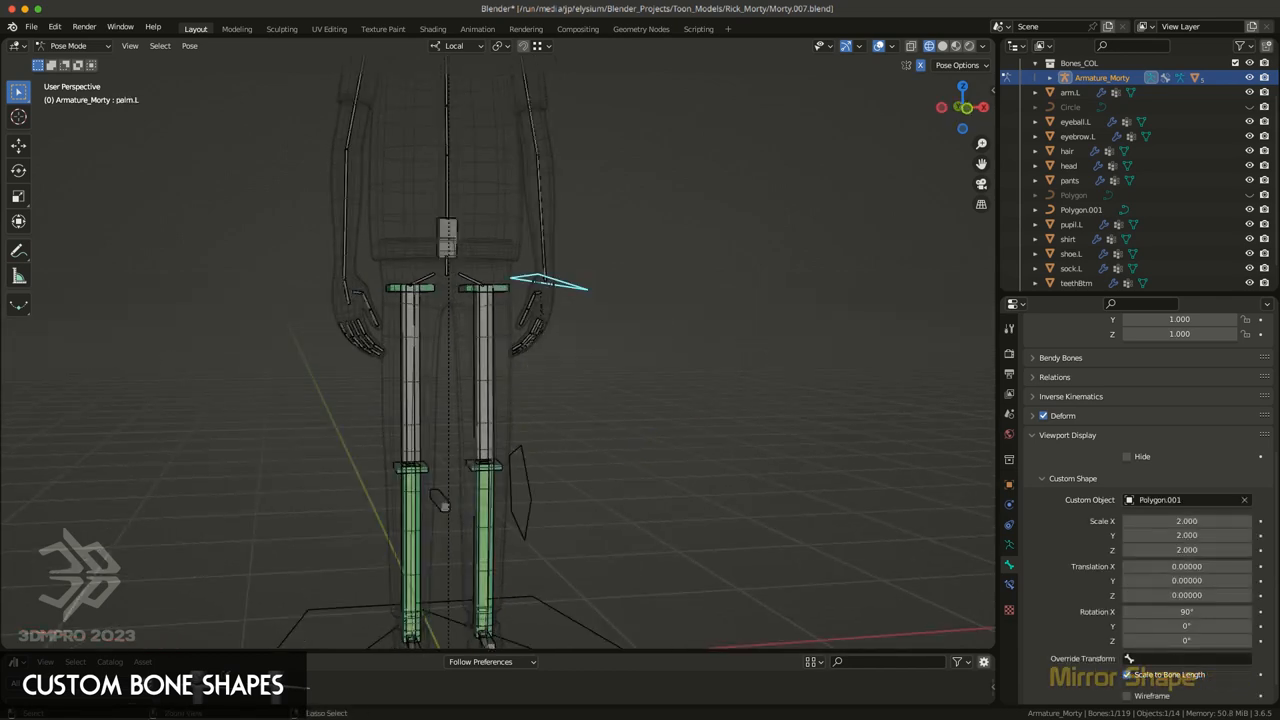
Symmetrize palm.L in Edit Mode and check palm.R's triangle shape in Pose Mode
left_click(68, 46)
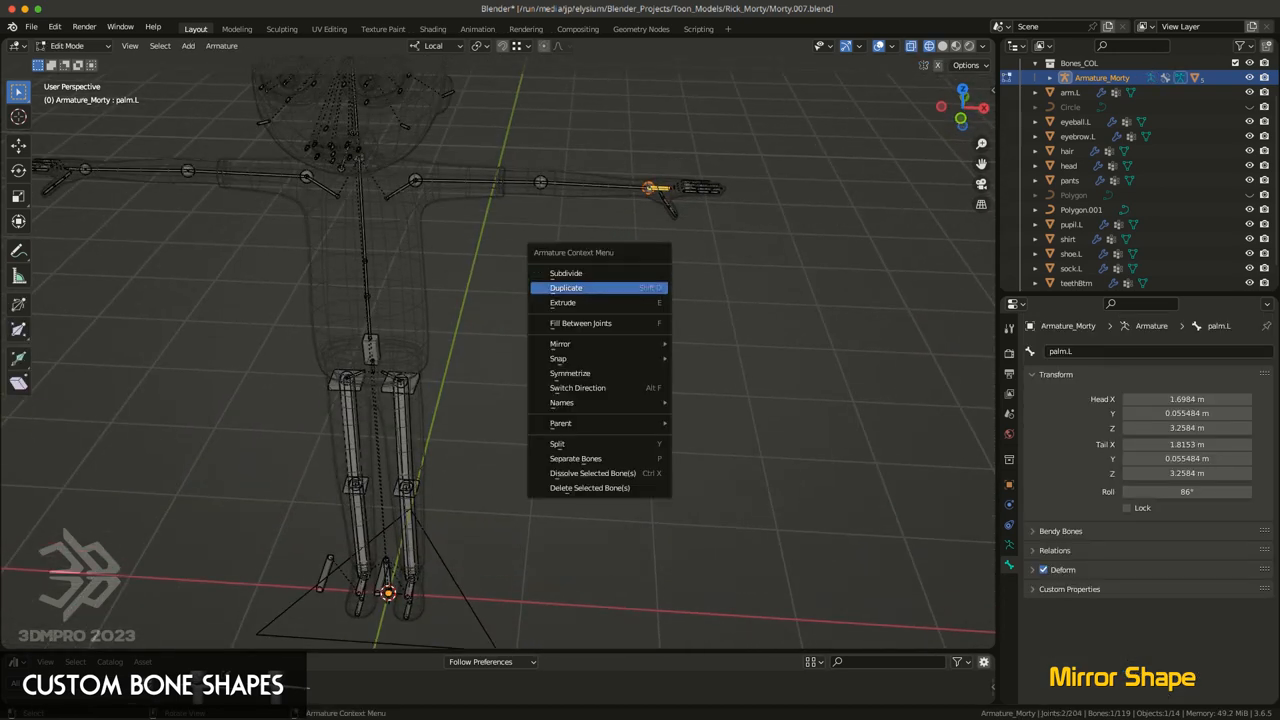
left_click(570, 372)
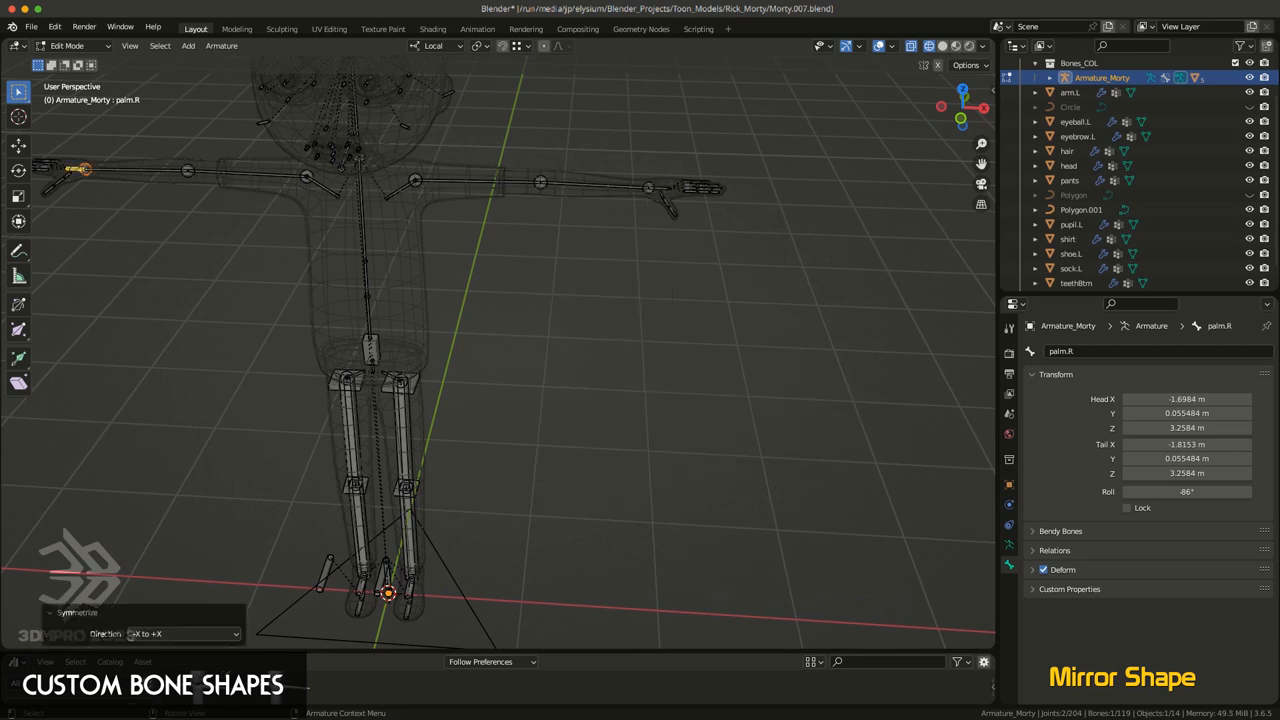
left_click(67, 46)
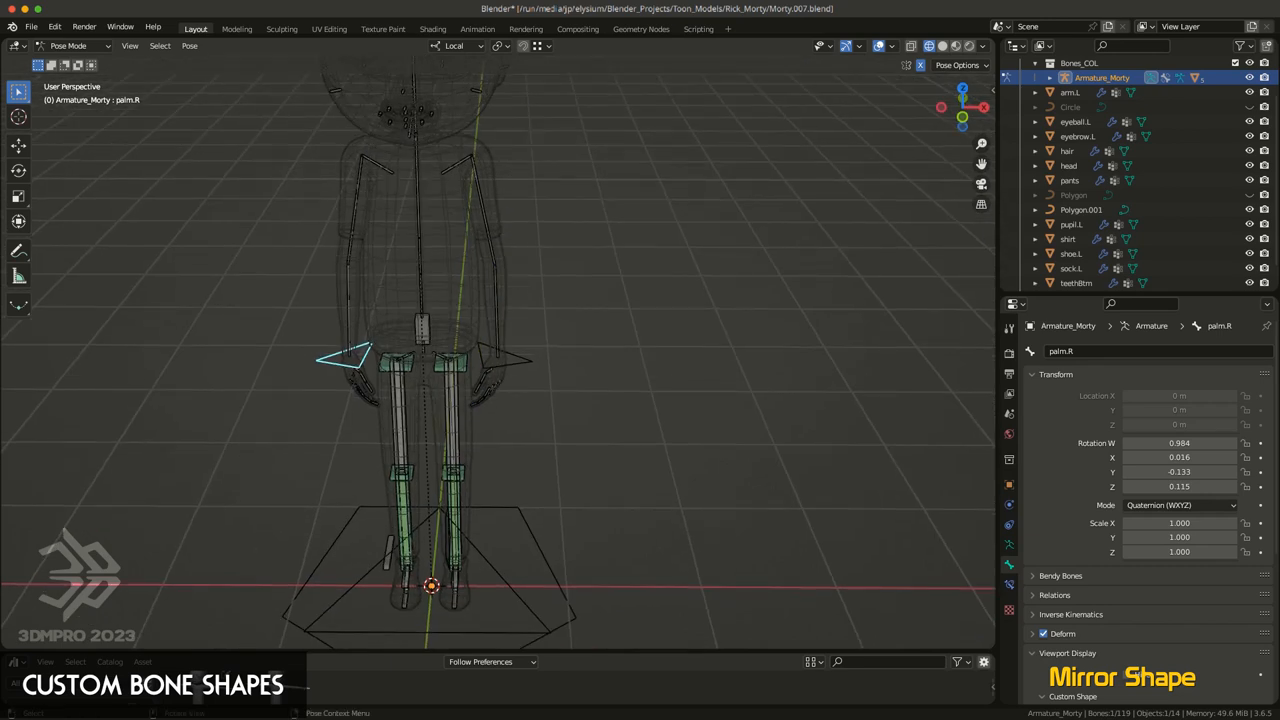
left_click(505, 360)
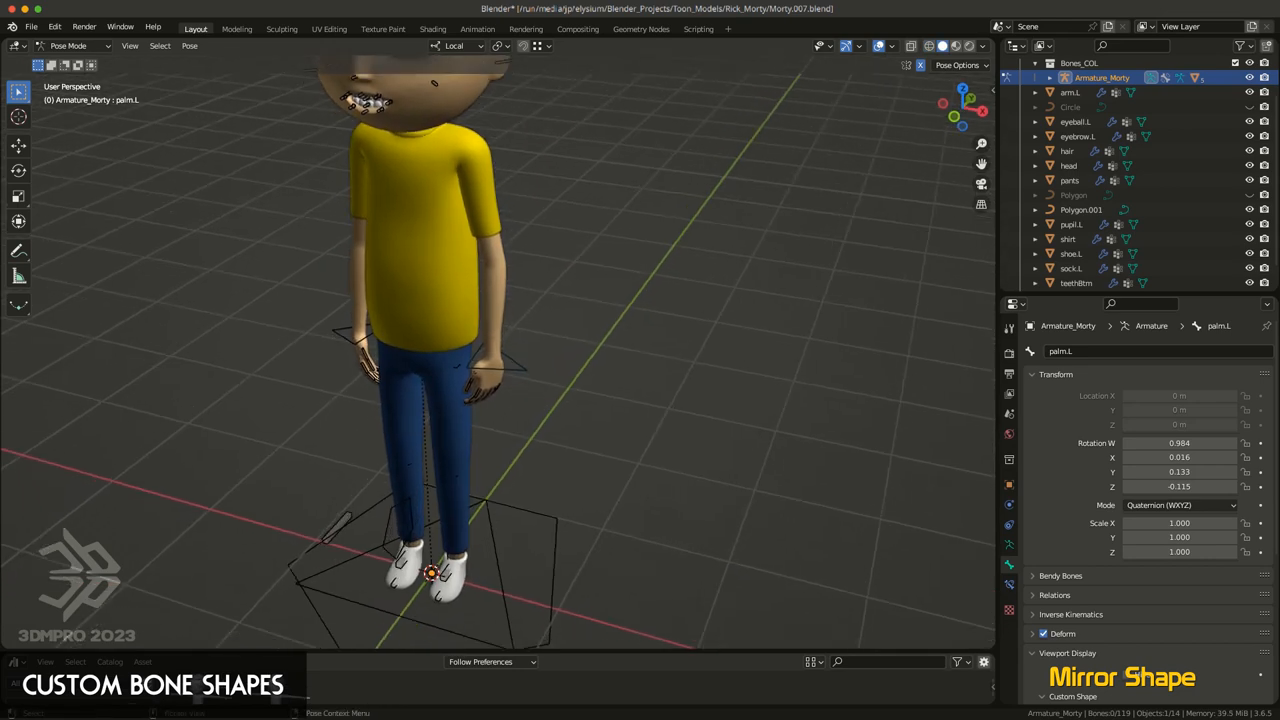
Return to Object Mode and select Polygon.001
left_click(68, 46)
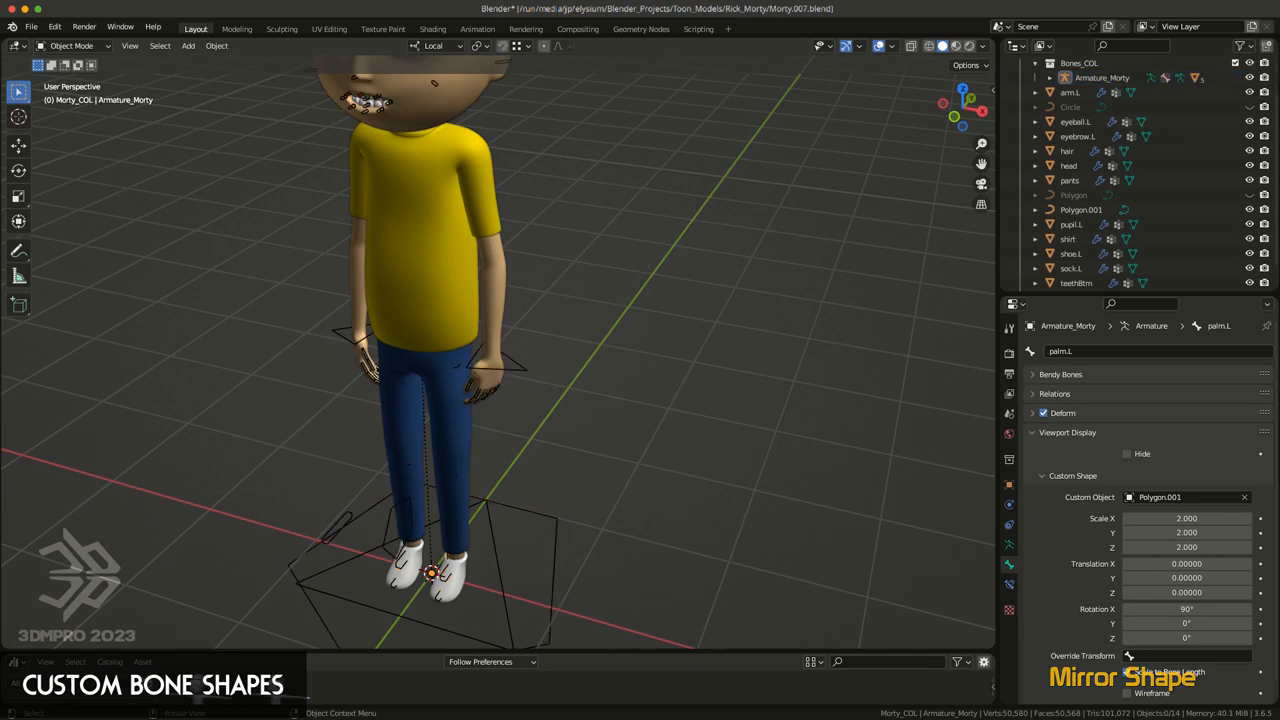
left_click(1081, 209)
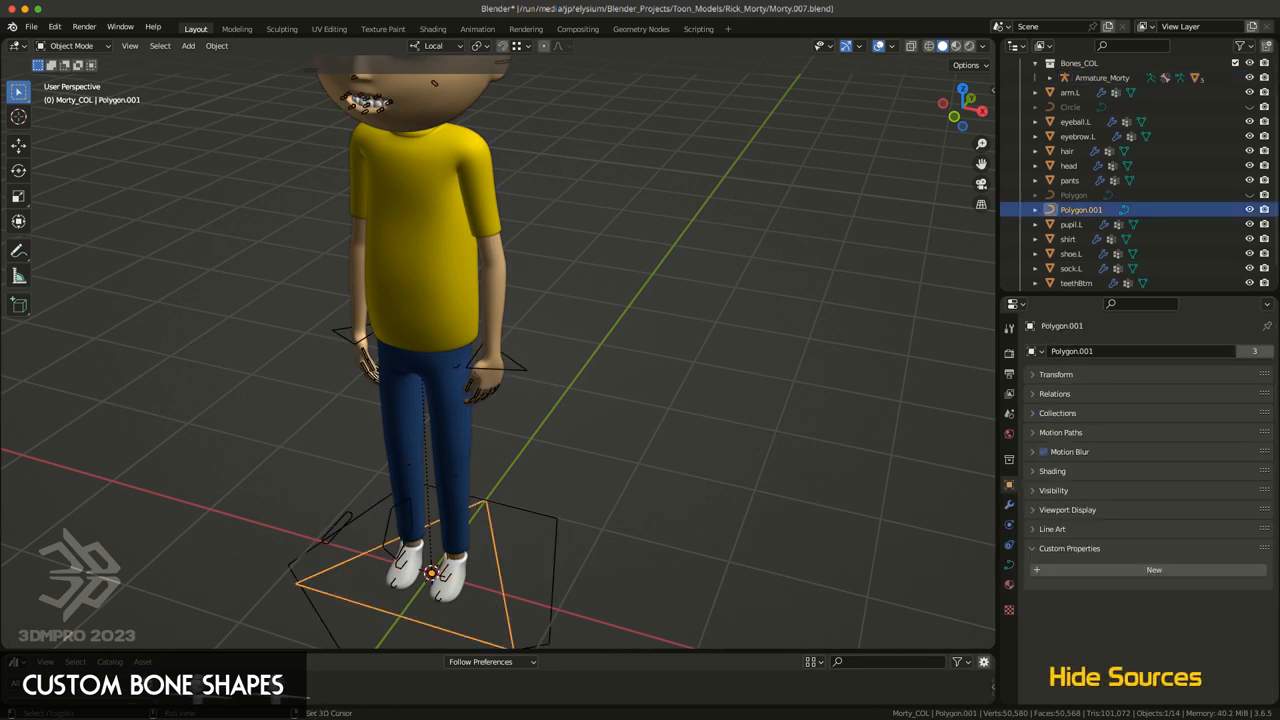